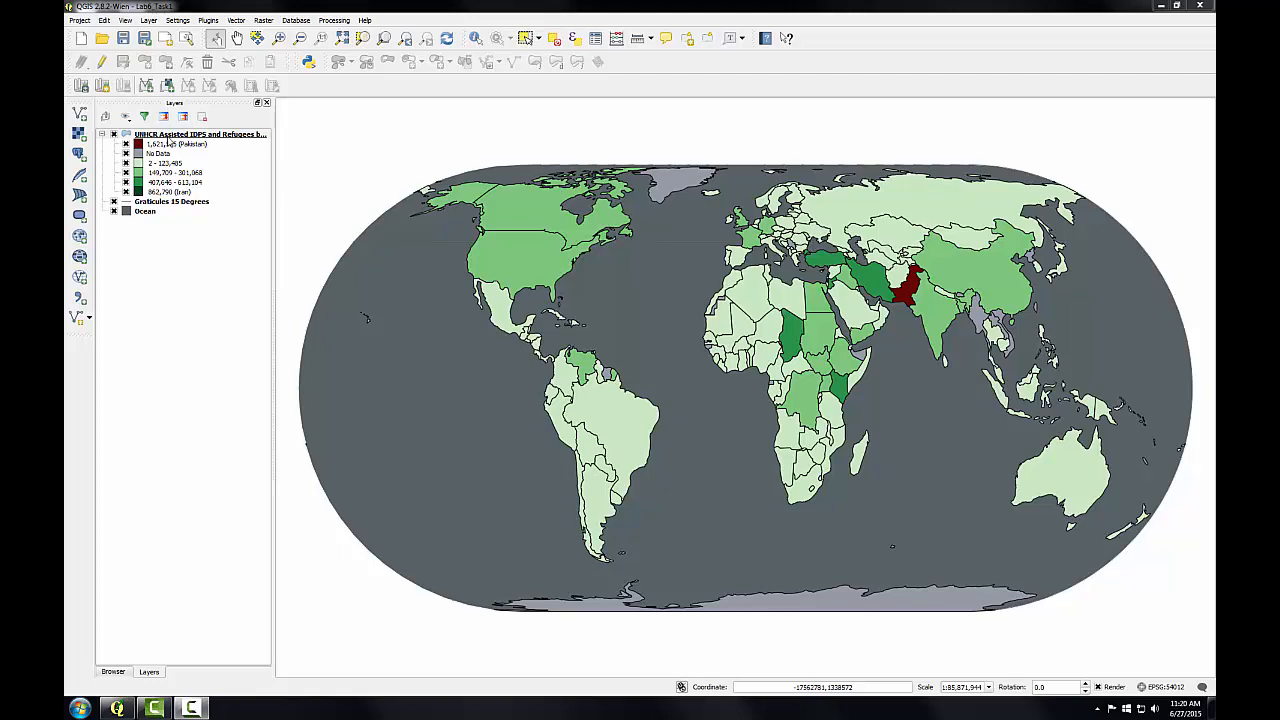
Step: Duplicate the UNHCR refugees layer and rename the copy 'High IDP Countries'
right_click(200, 134)
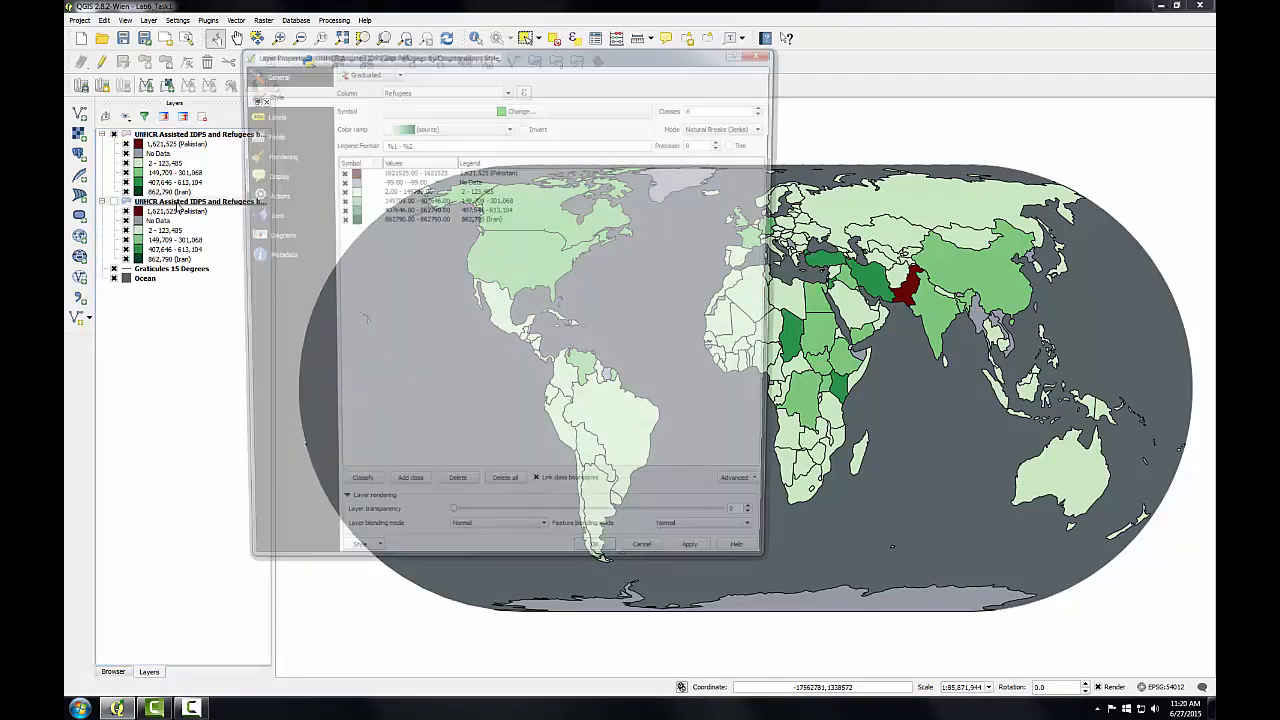
click(272, 72)
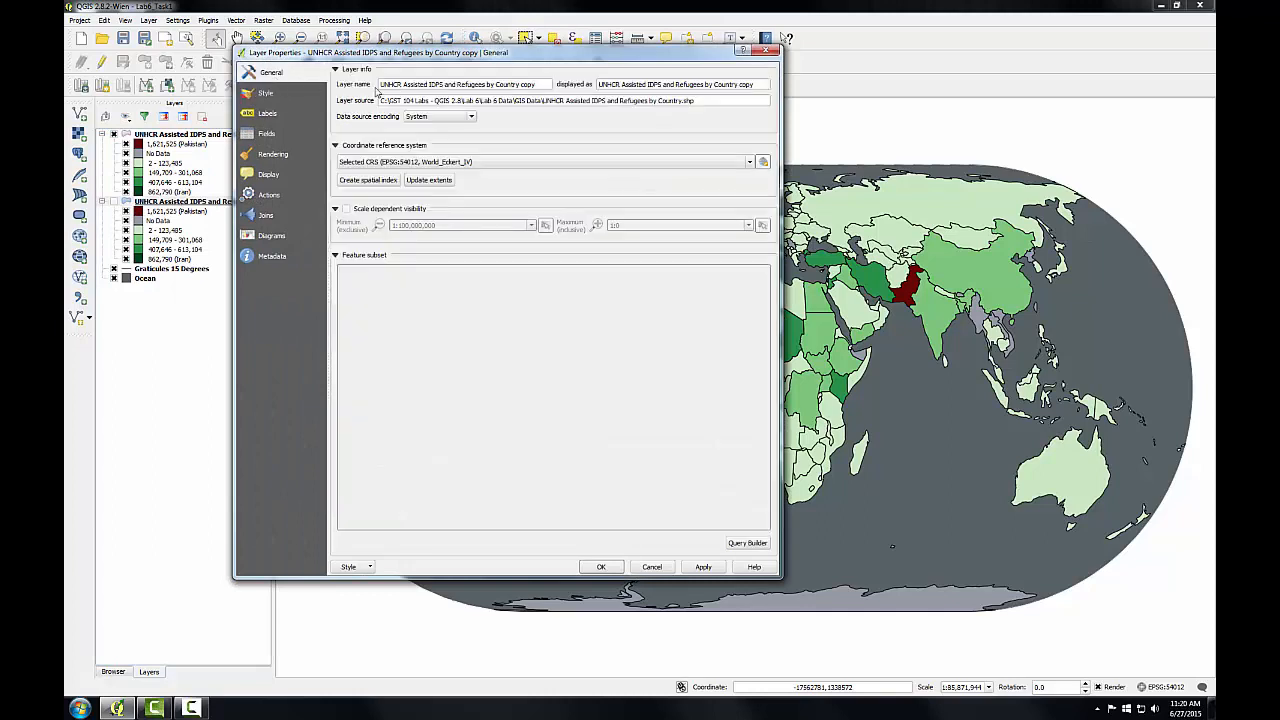
text(High IDP)
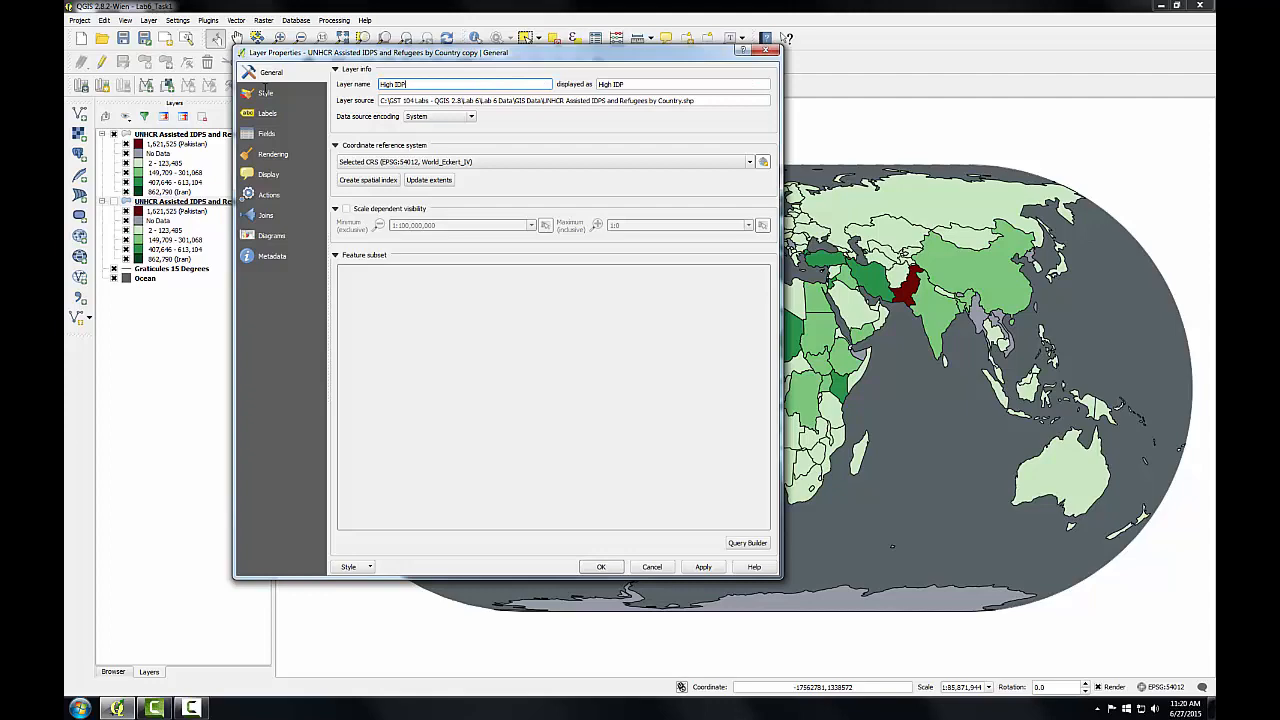
text(Countries)
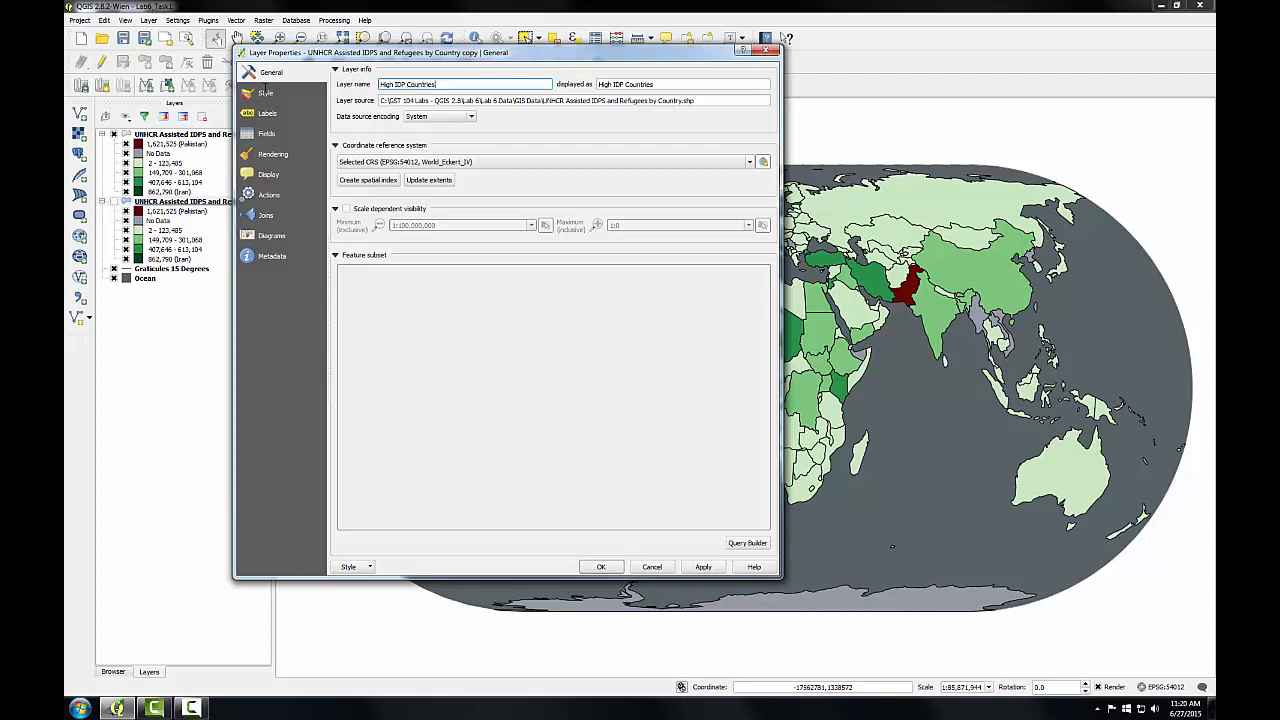
click(600, 568)
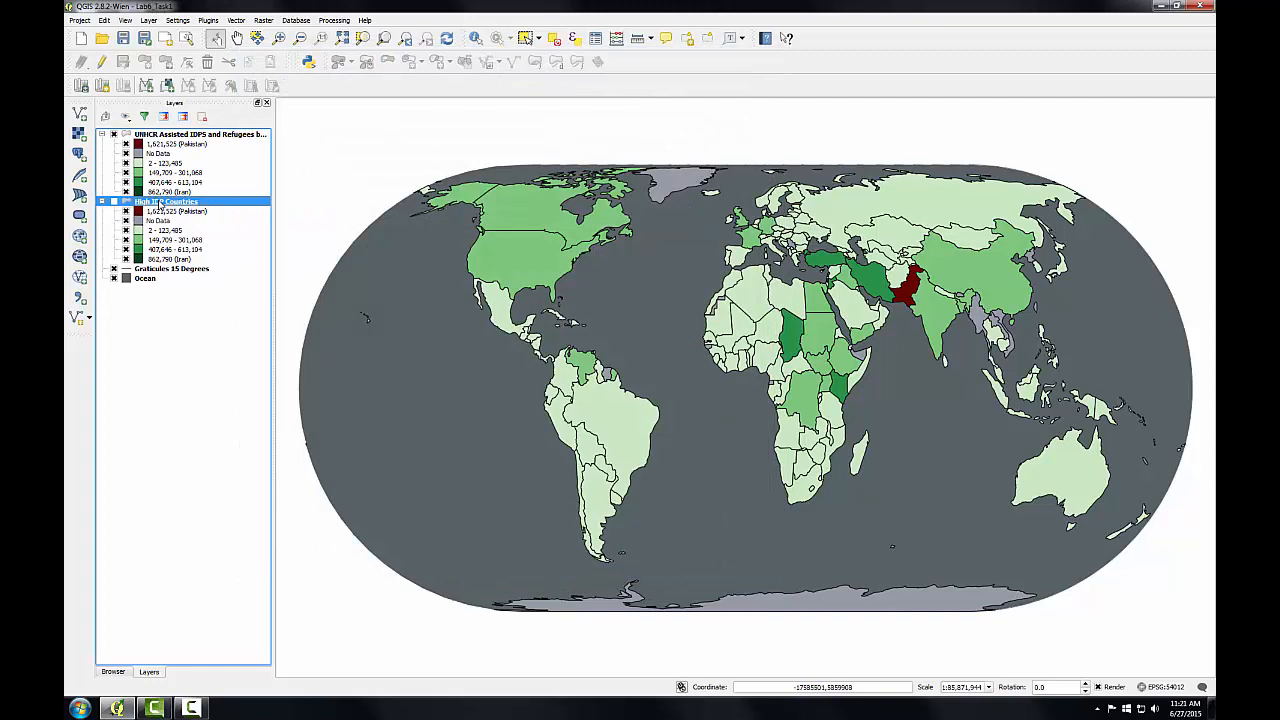
Step: Classify the High IDP Countries layer on the IDPs column with one placeholder class
double_click(166, 200)
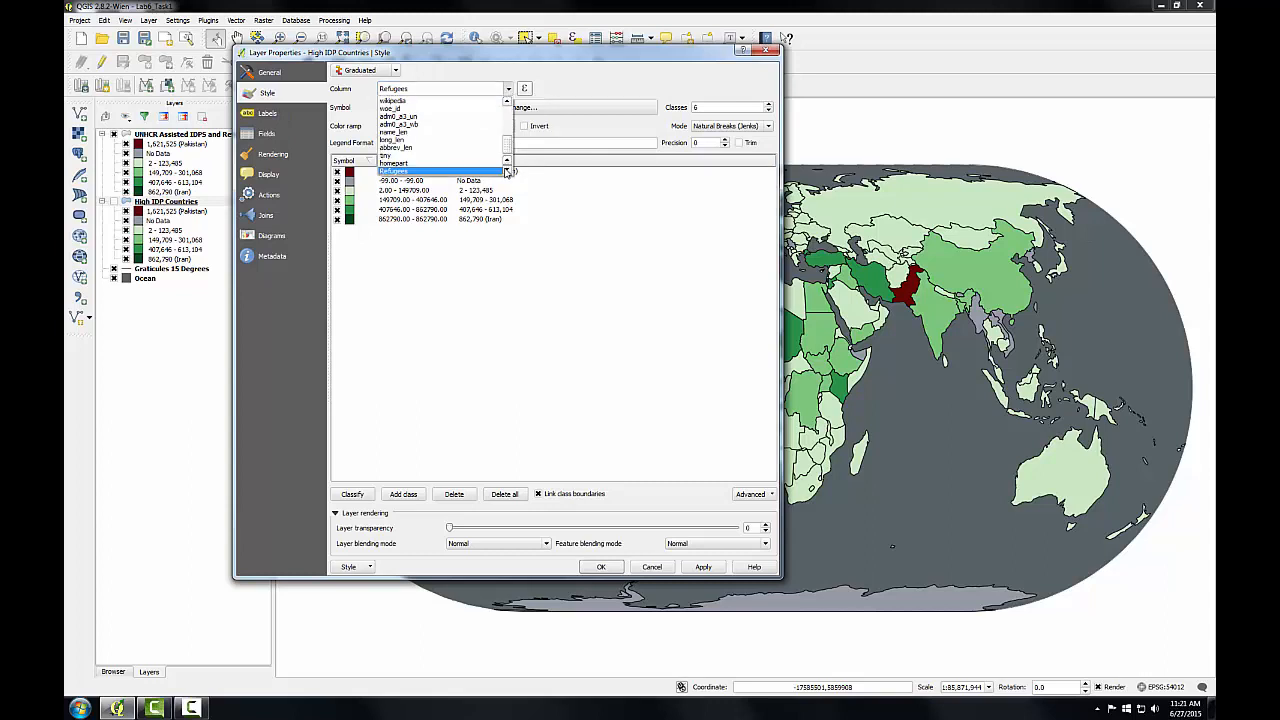
click(390, 172)
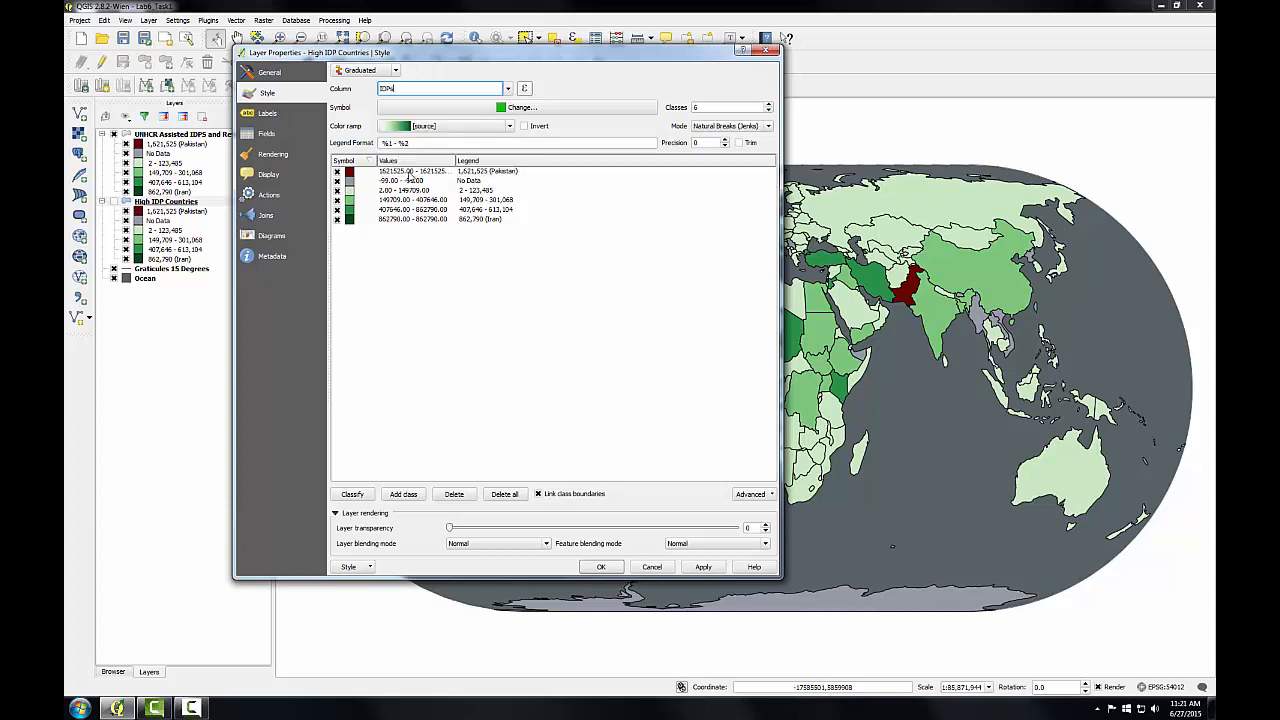
click(410, 172)
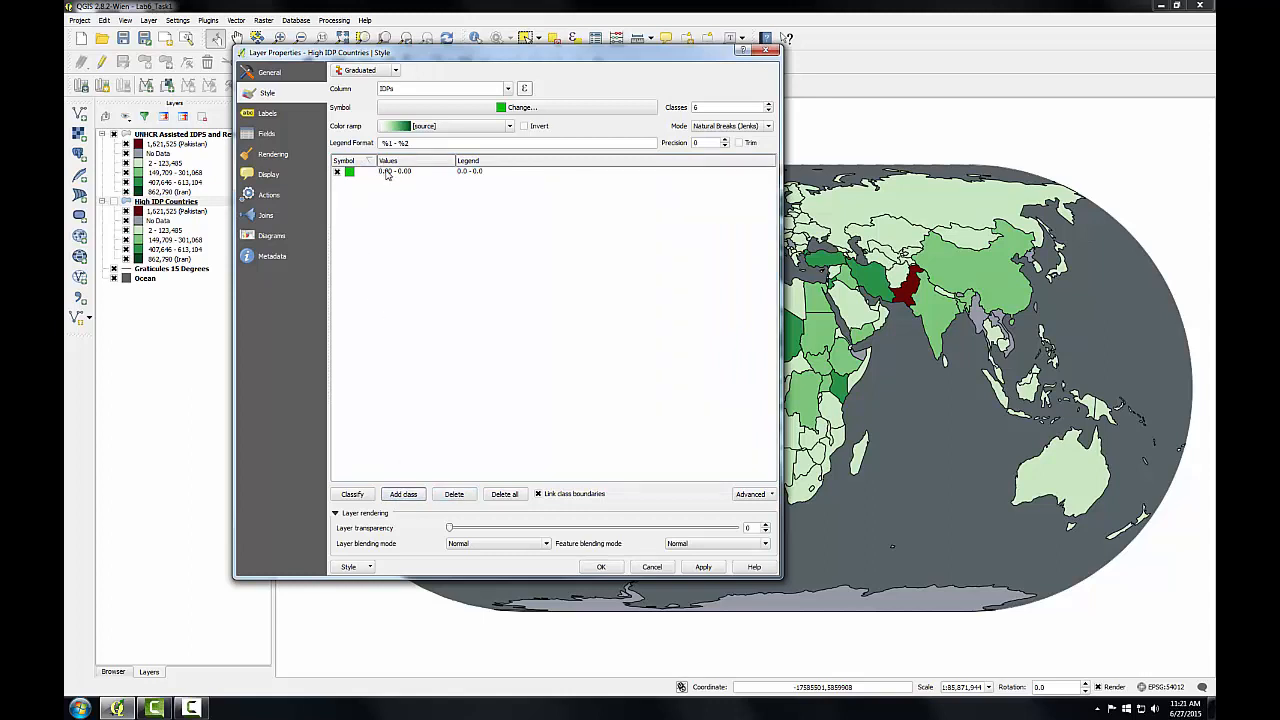
Step: Bound the single class from 250,000 up to the maximum IDP value
double_click(394, 172)
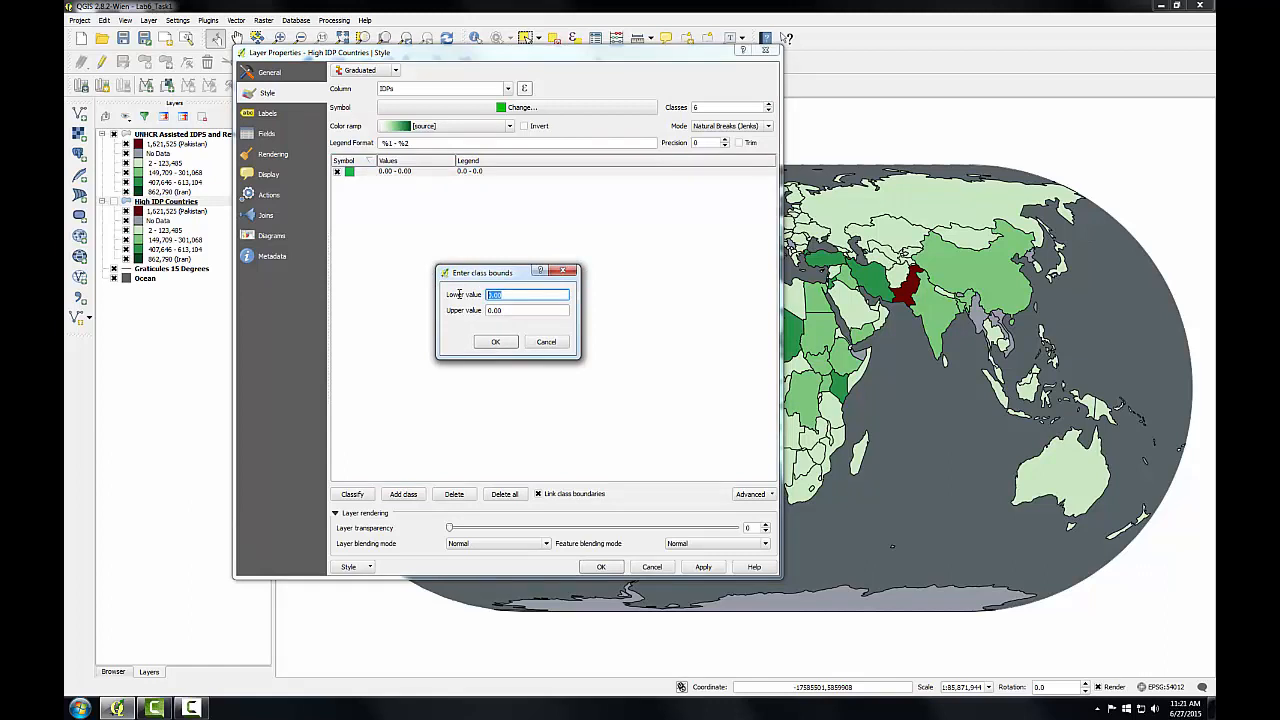
text(250000)
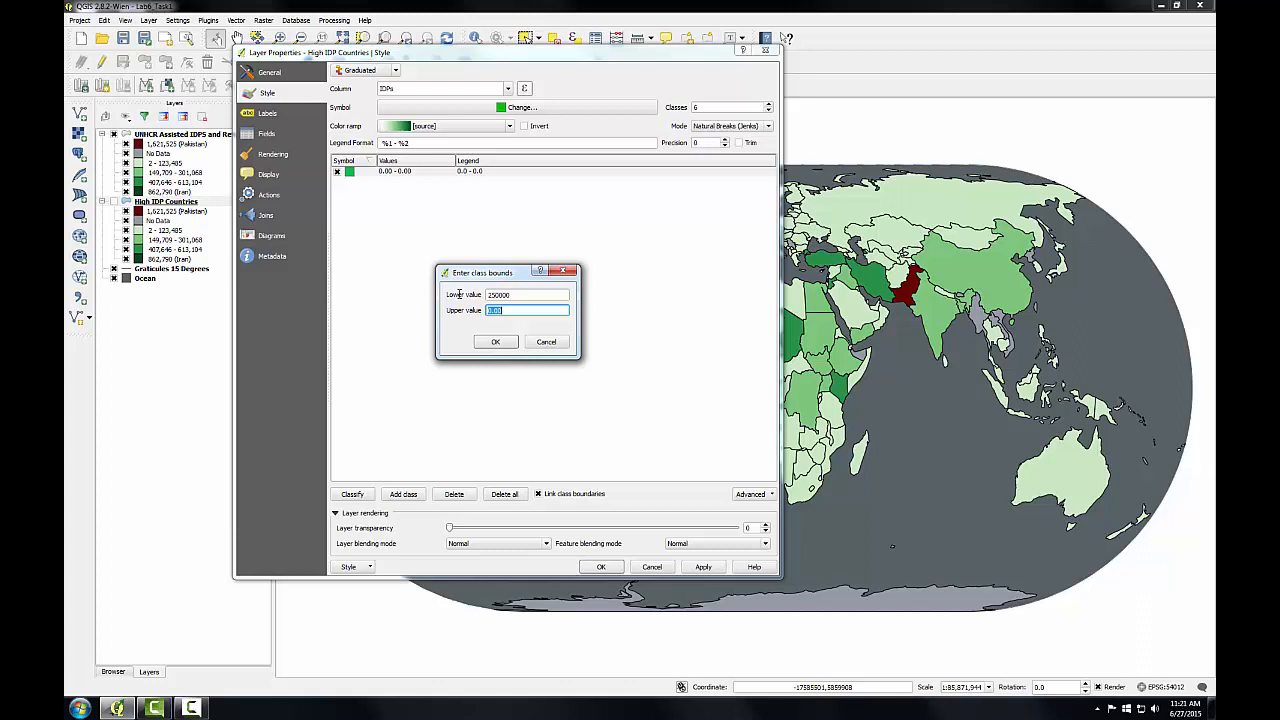
text(474096)
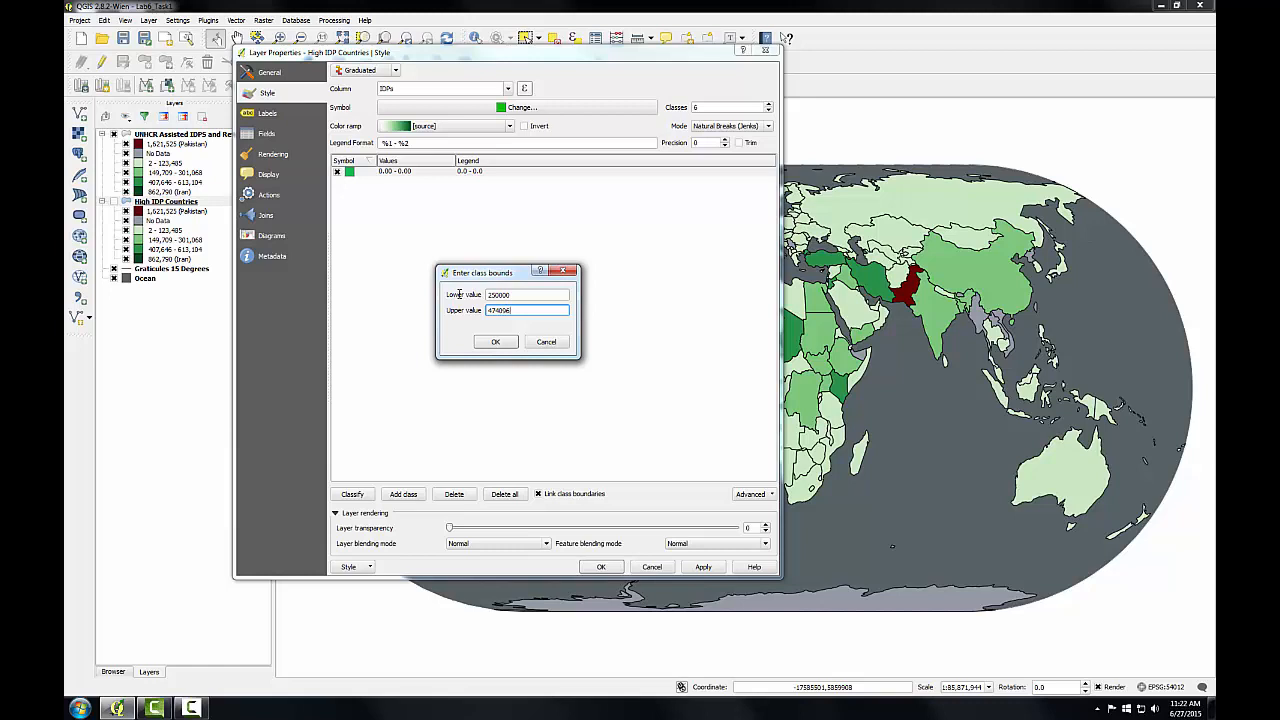
click(496, 342)
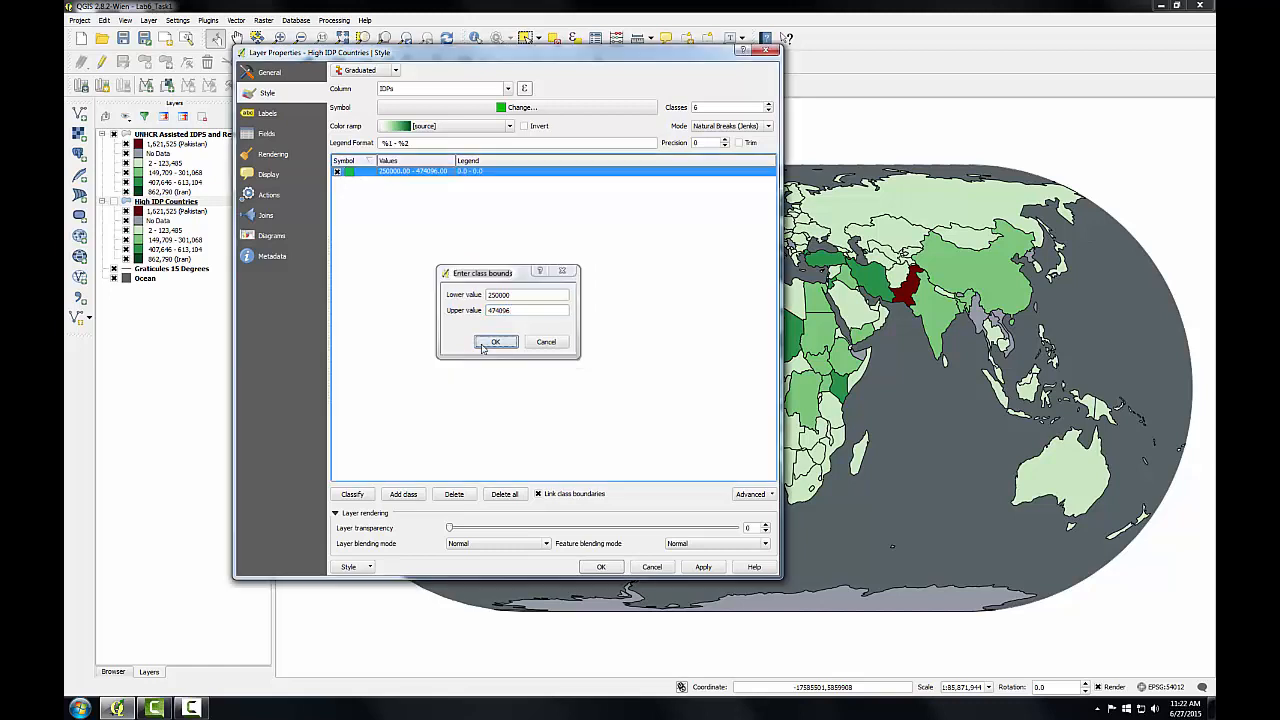
Step: Label the class legend 'More than 250,000 IDPs'
click(496, 342)
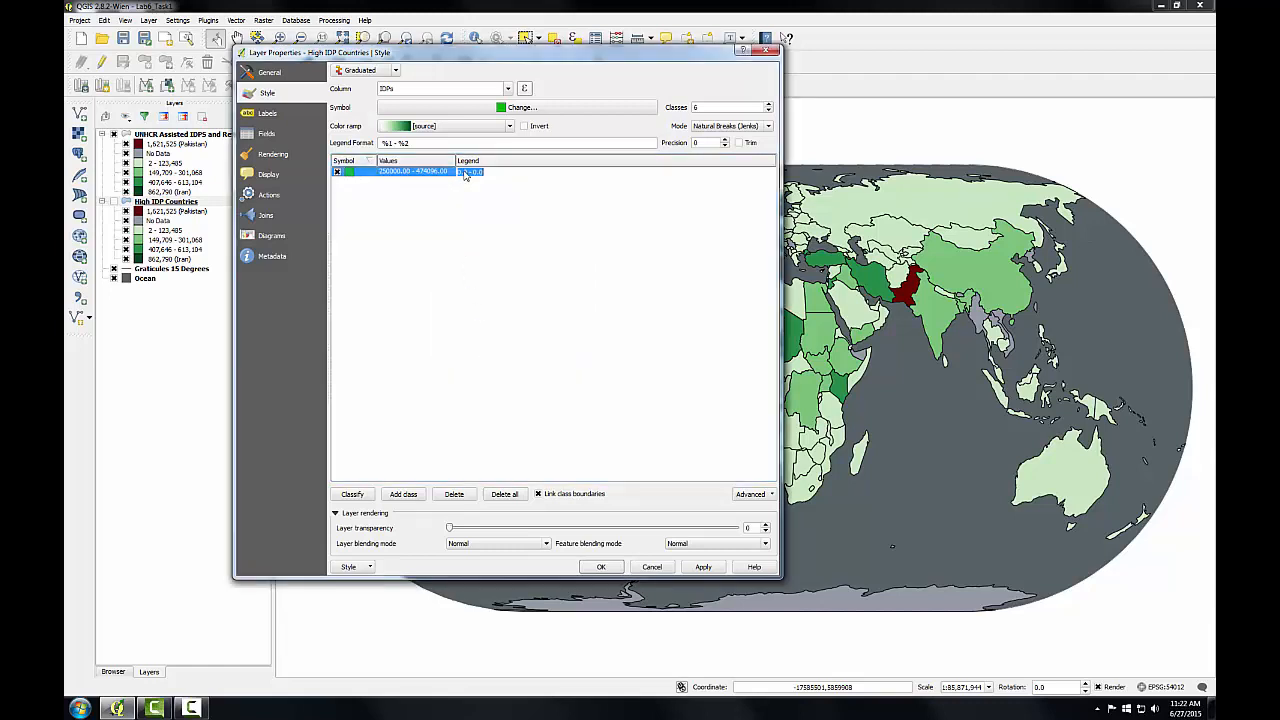
text(More than)
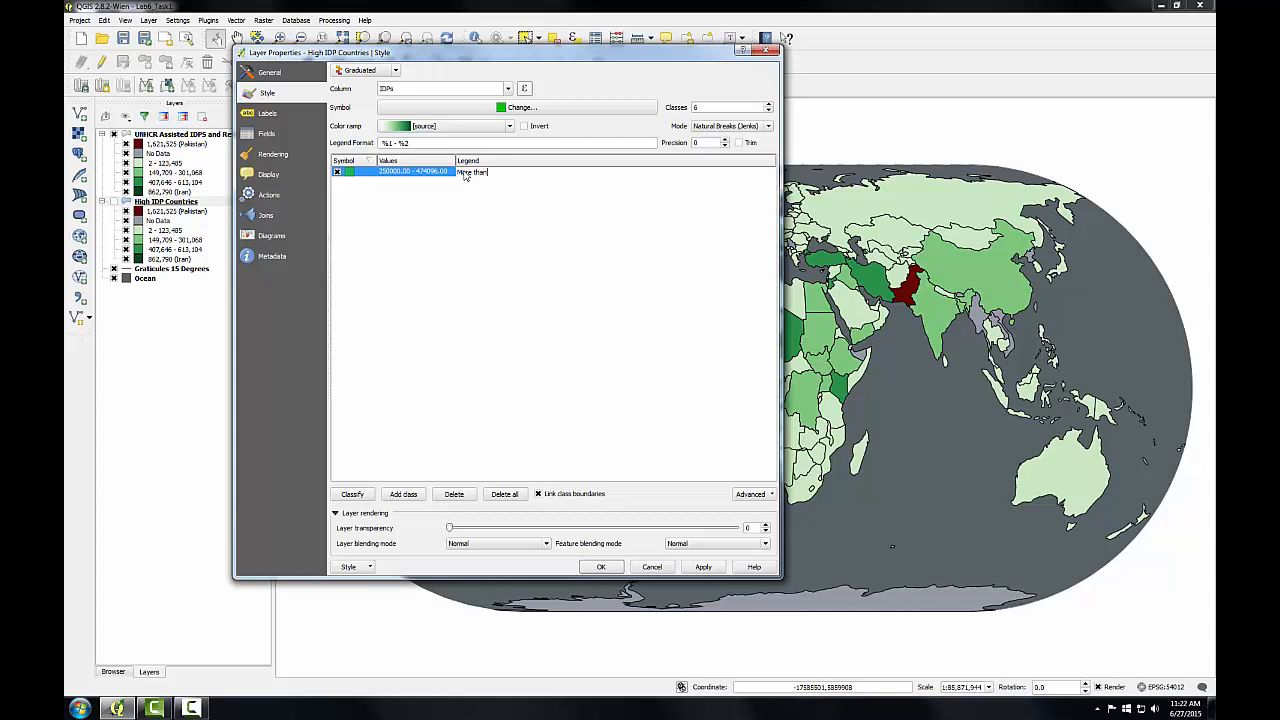
text(250,000 IDPs)
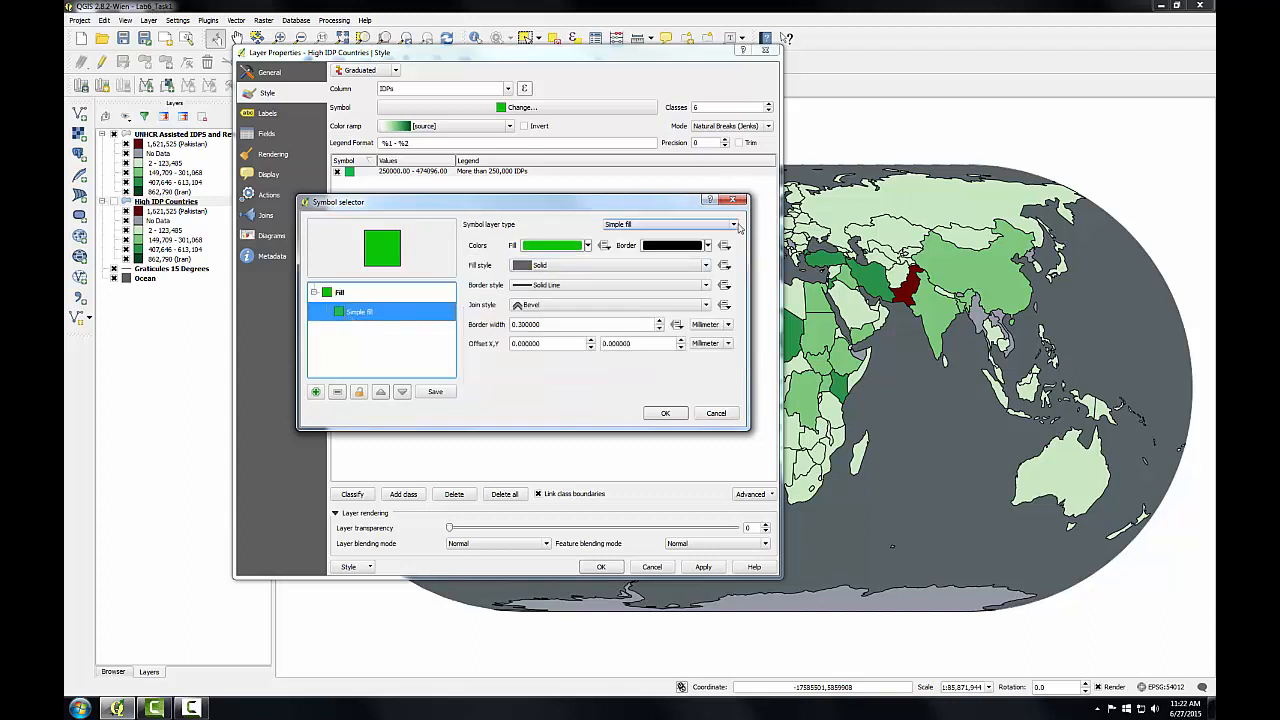
Step: Give the class a black line-pattern hatch fill and apply the style to the layer
click(736, 224)
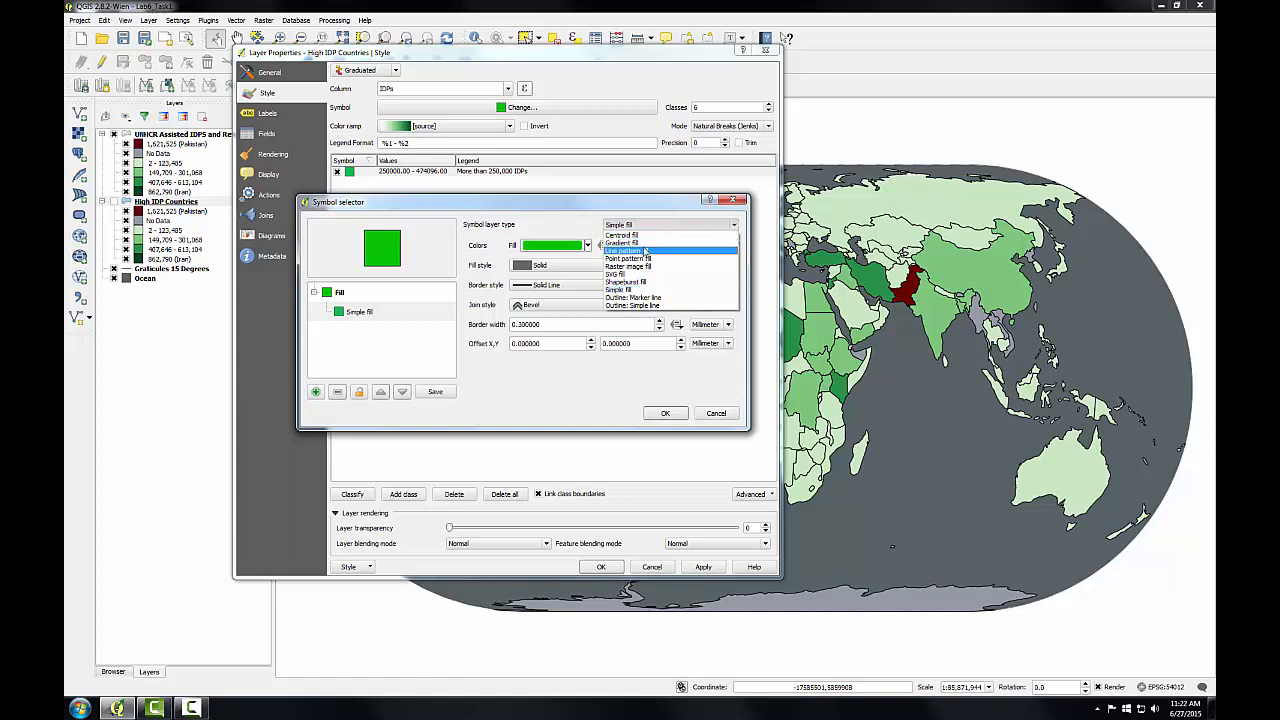
click(652, 250)
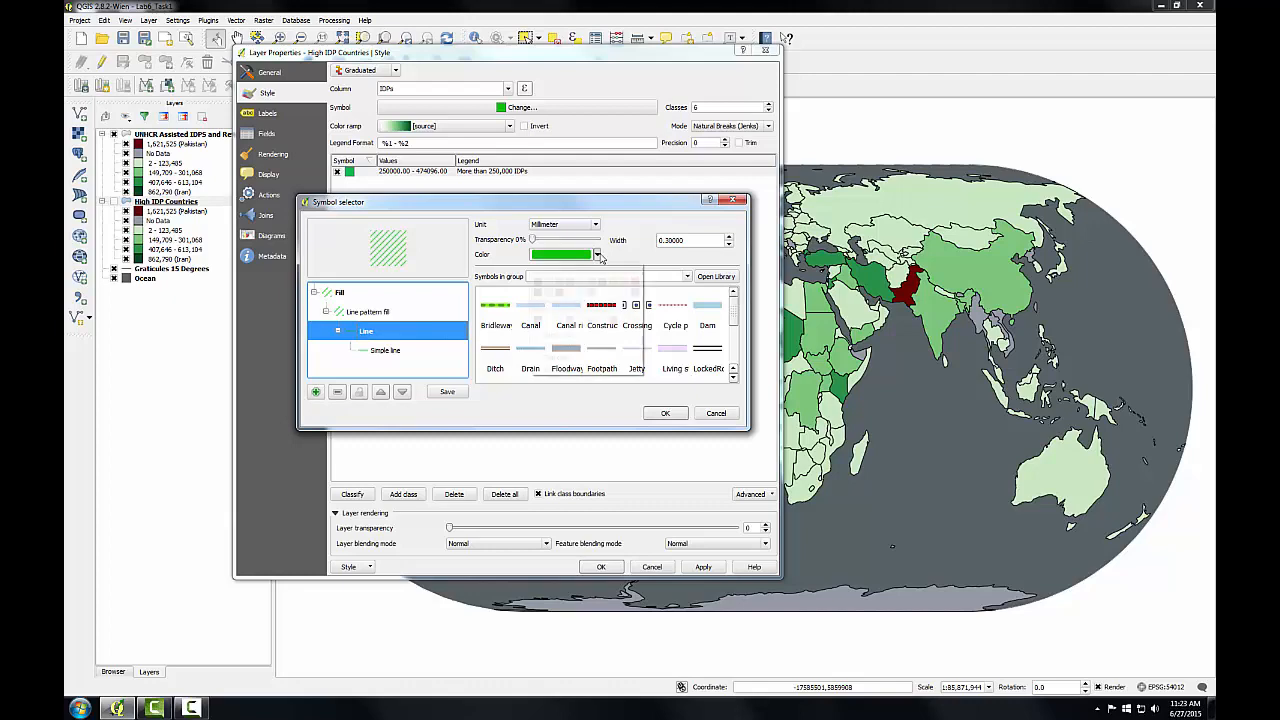
click(596, 254)
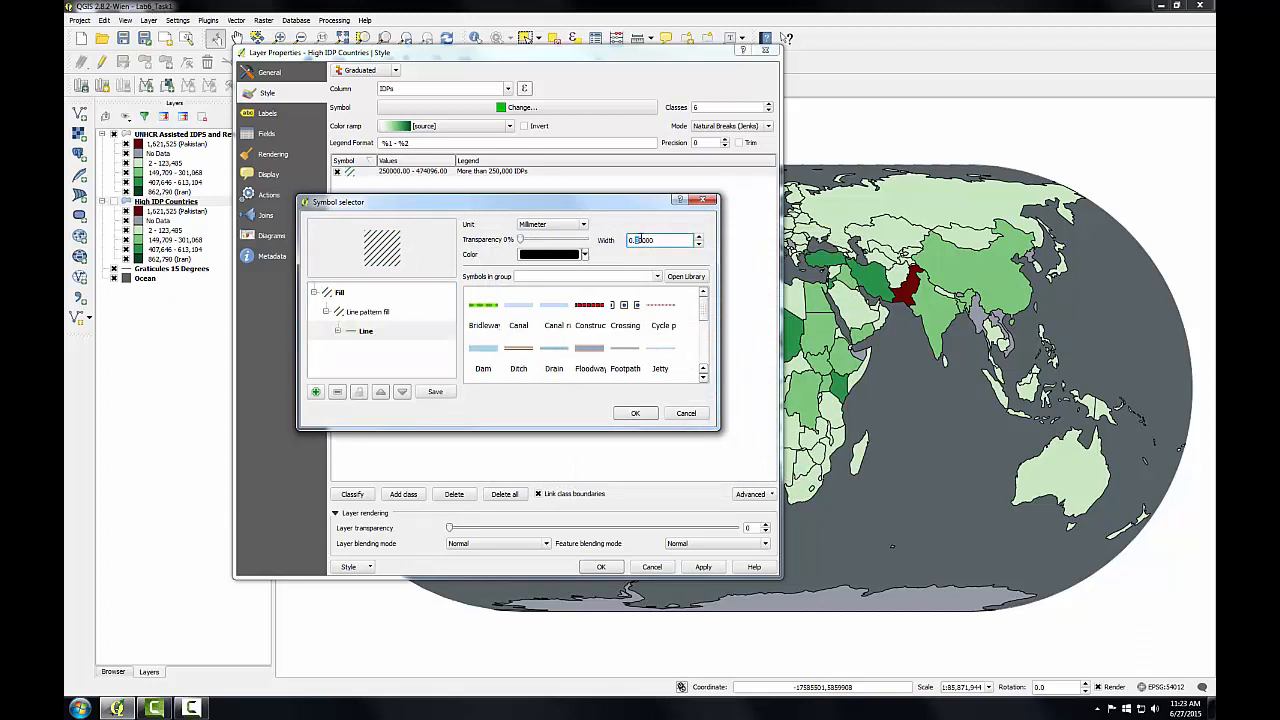
click(366, 330)
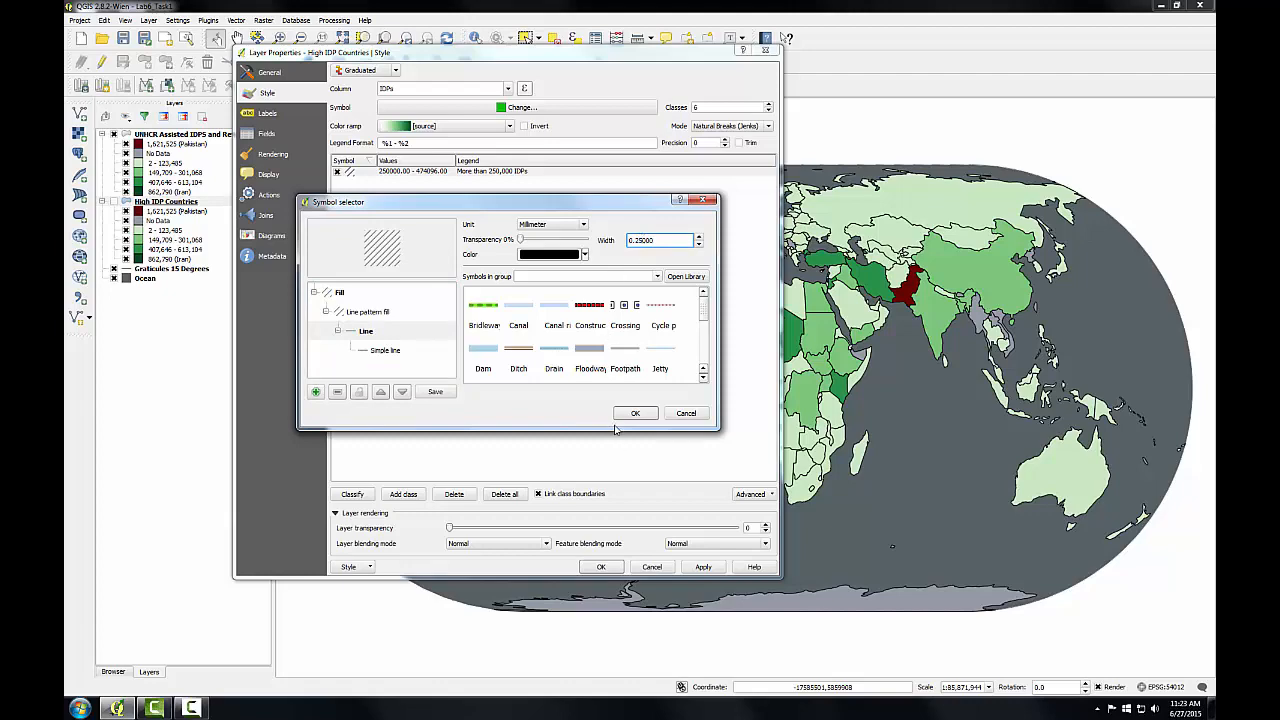
click(636, 412)
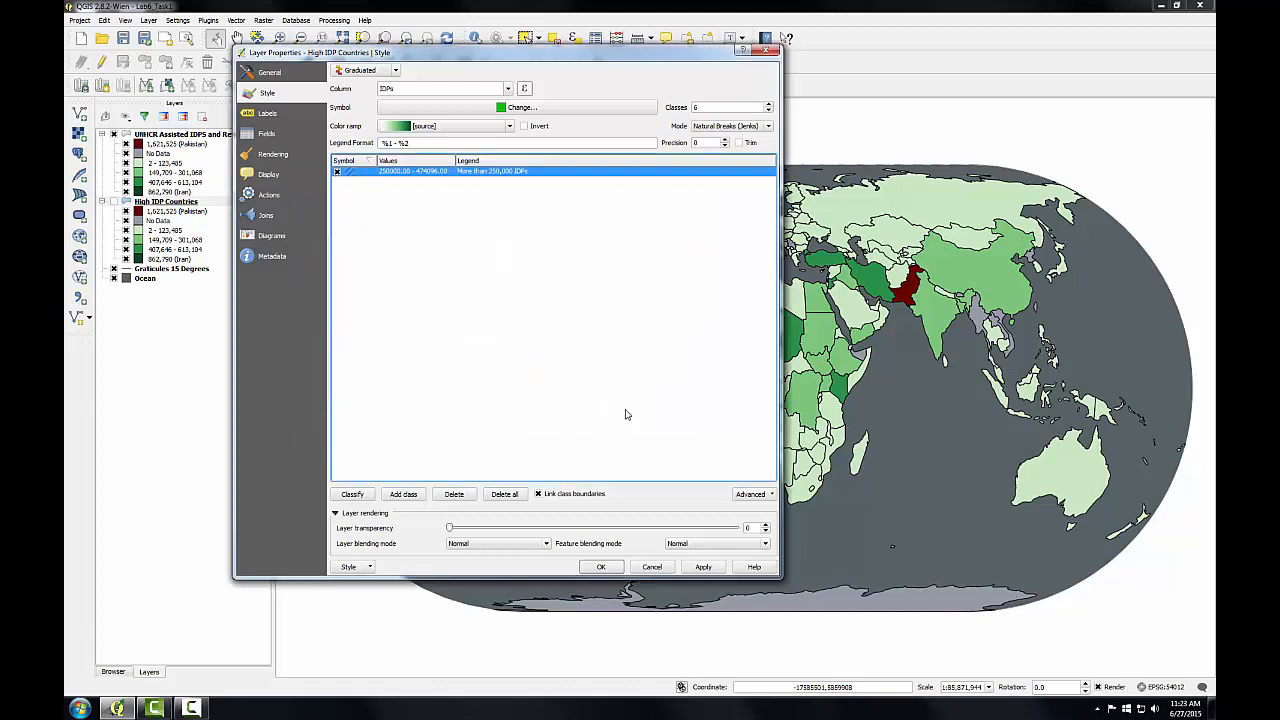
click(600, 568)
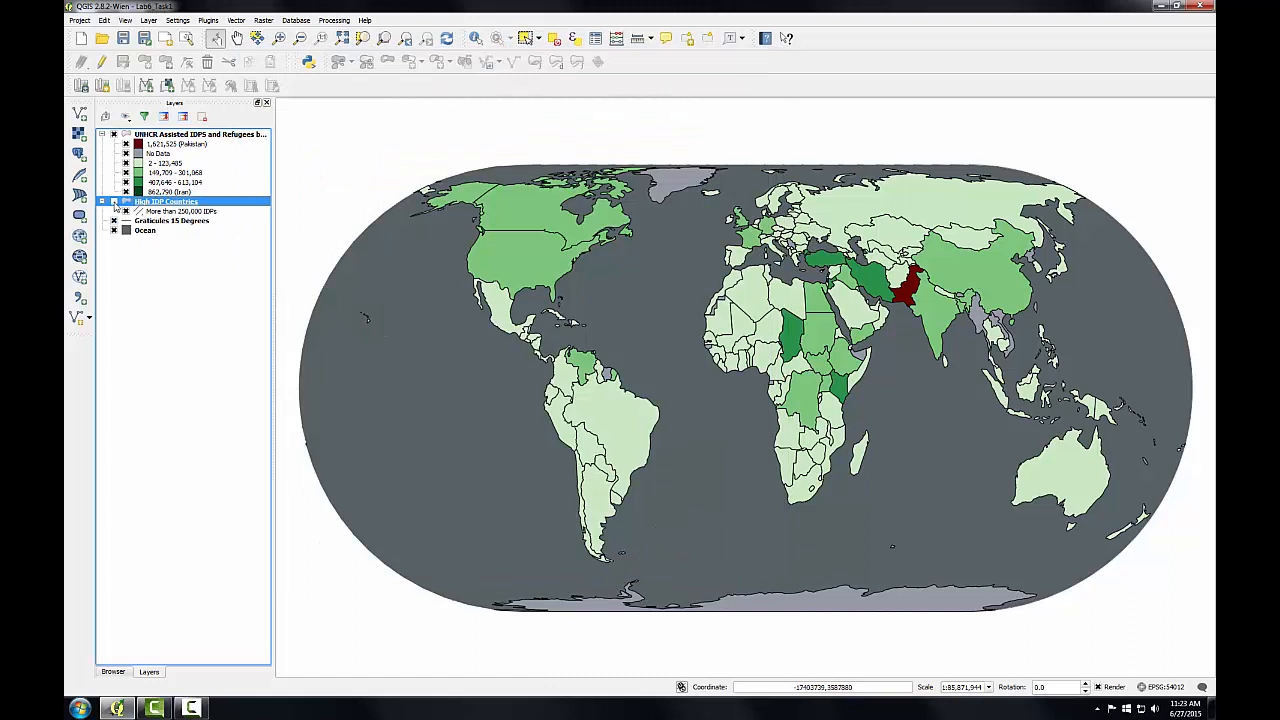